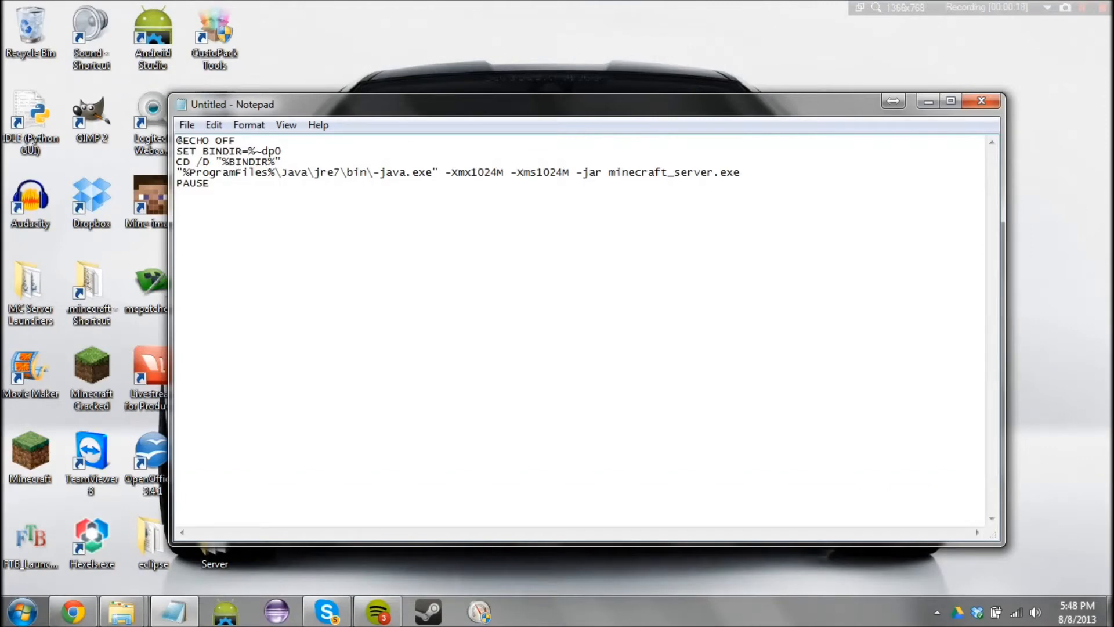
# Step: Append 'nogui' after minecraft_server.exe on the Java launch line
pyautogui.click(481, 172)
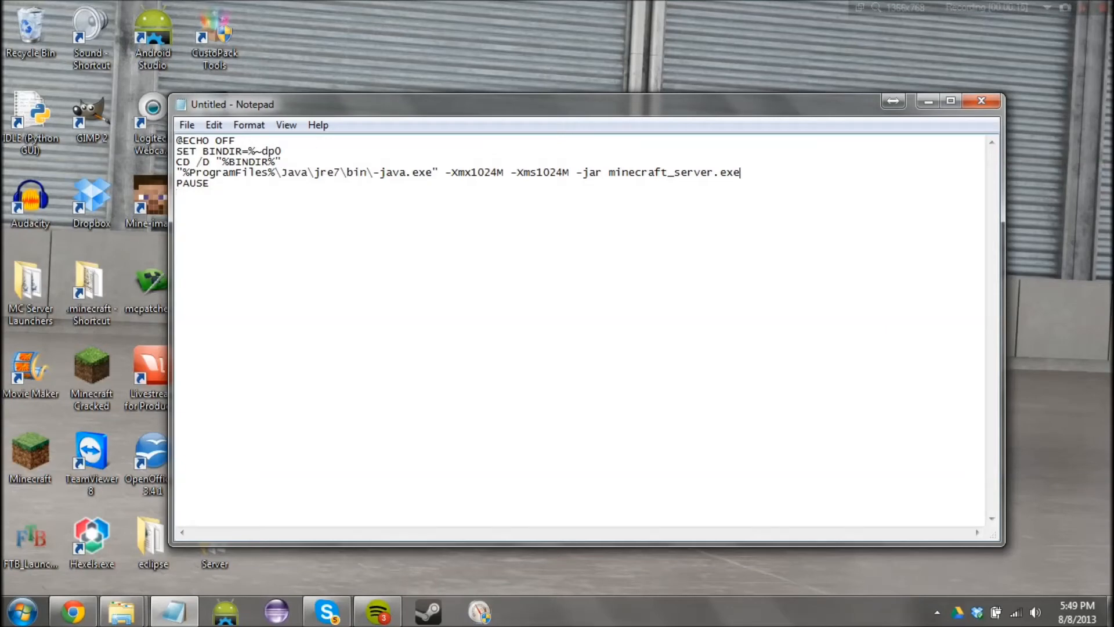
pyautogui.write('n')
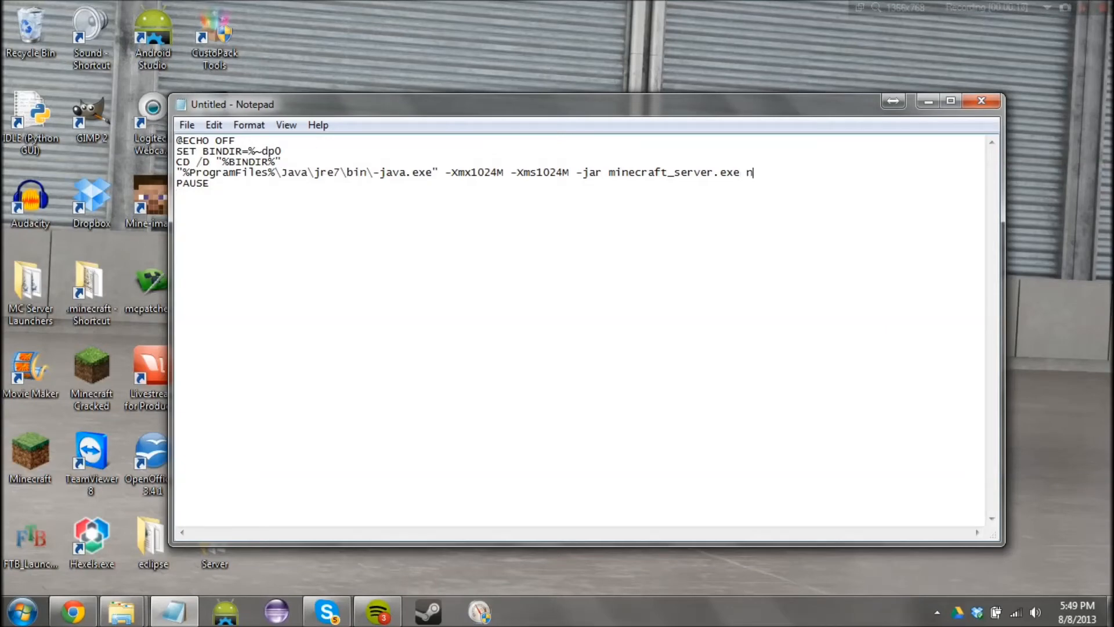
pyautogui.write('ogui')
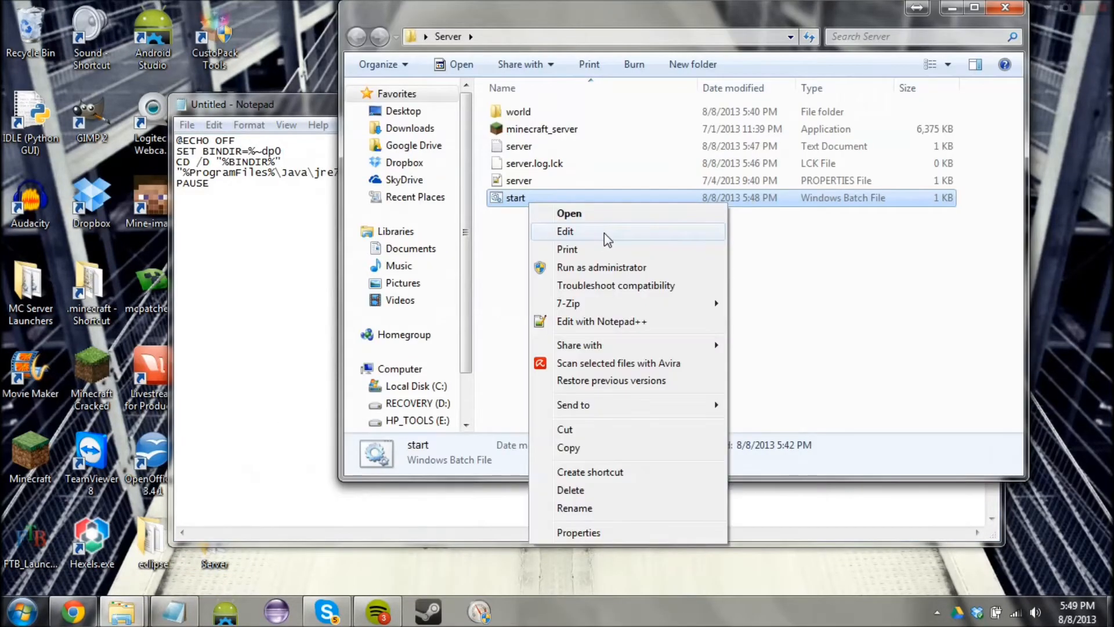
# Step: Open start.bat for editing, replace the quoted Java path with 'java', and close the error window
pyautogui.click(564, 231)
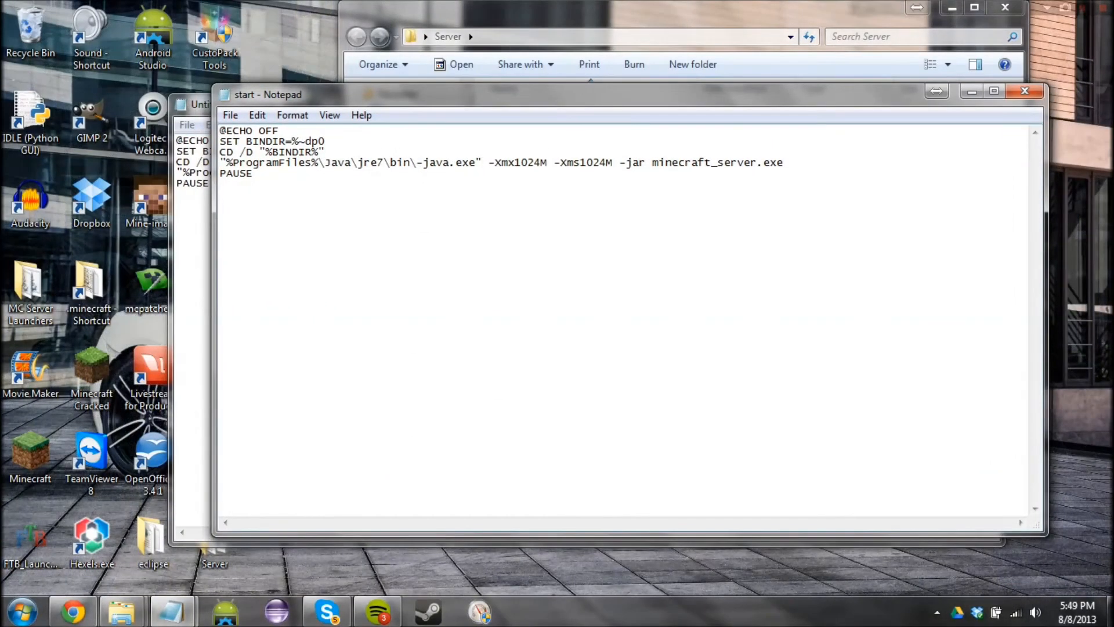
pyautogui.doubleClick(349, 162)
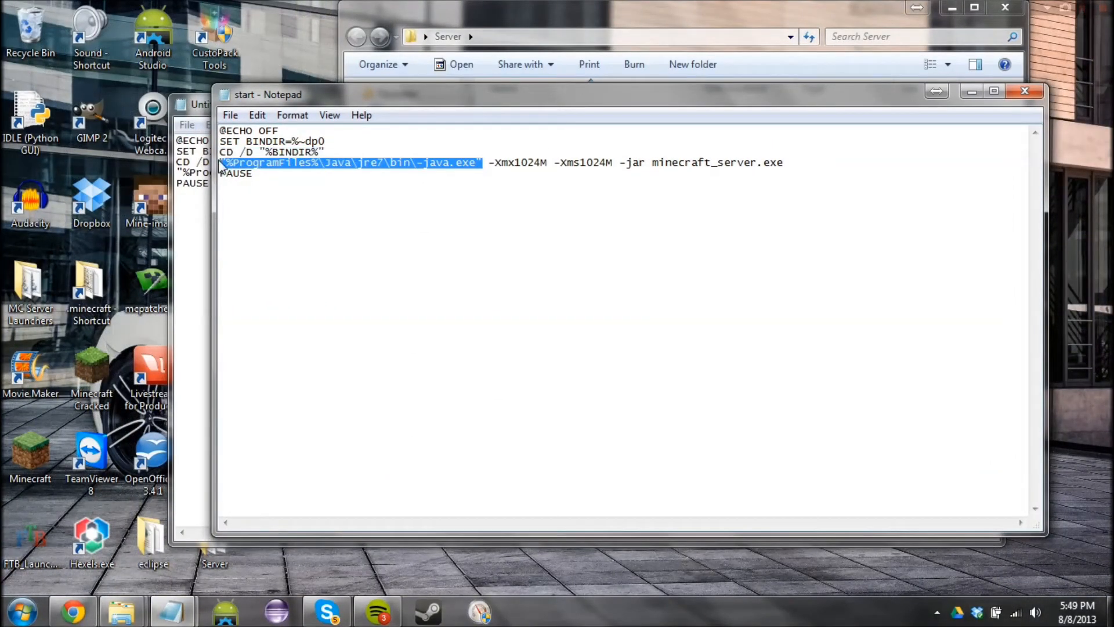
pyautogui.write('java')
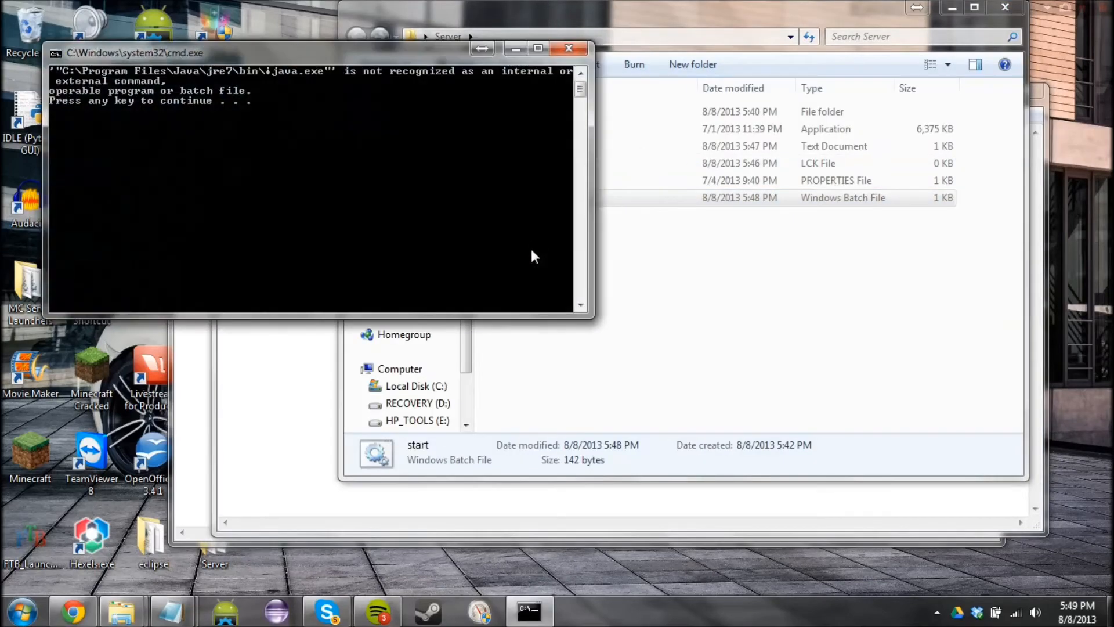
pyautogui.click(569, 48)
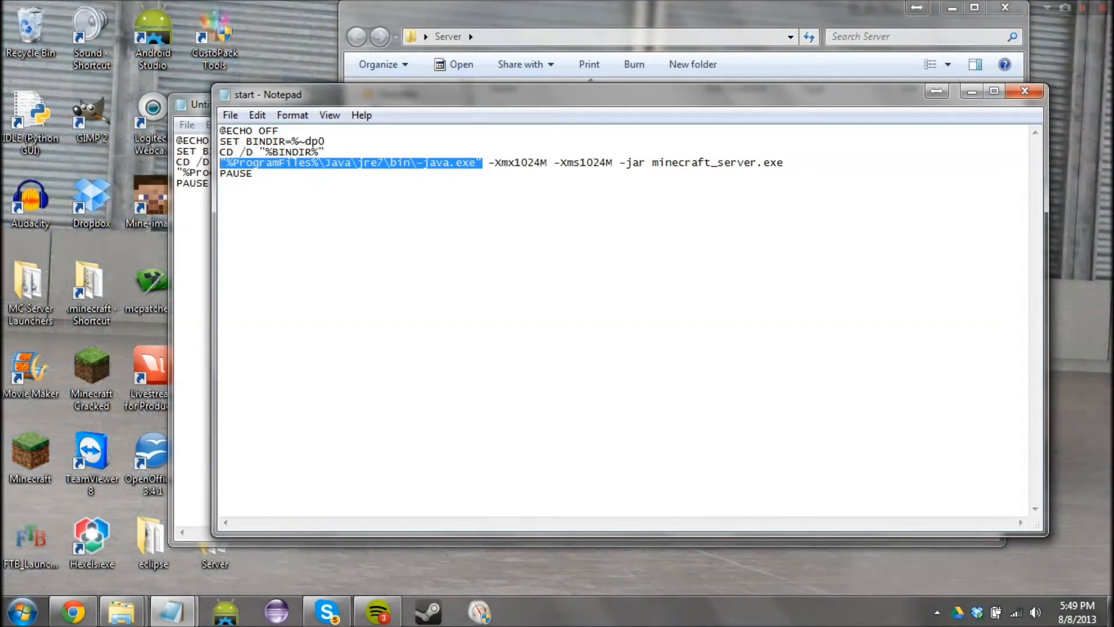
# Step: Run start.bat from the Server folder to test plain java, then close the console and folder
pyautogui.click(230, 115)
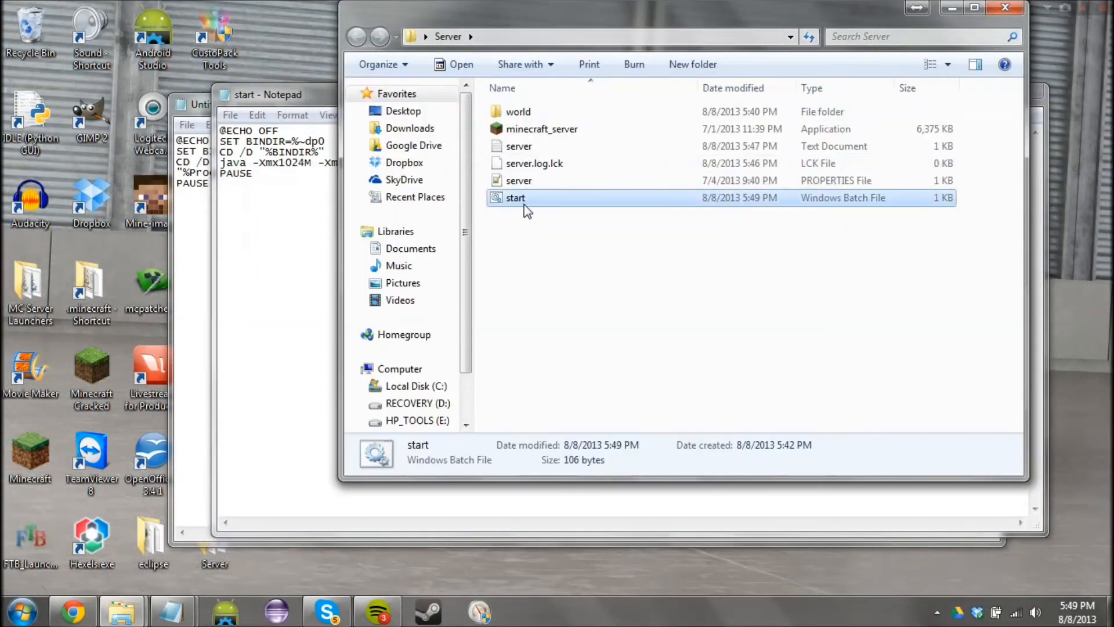
pyautogui.doubleClick(516, 198)
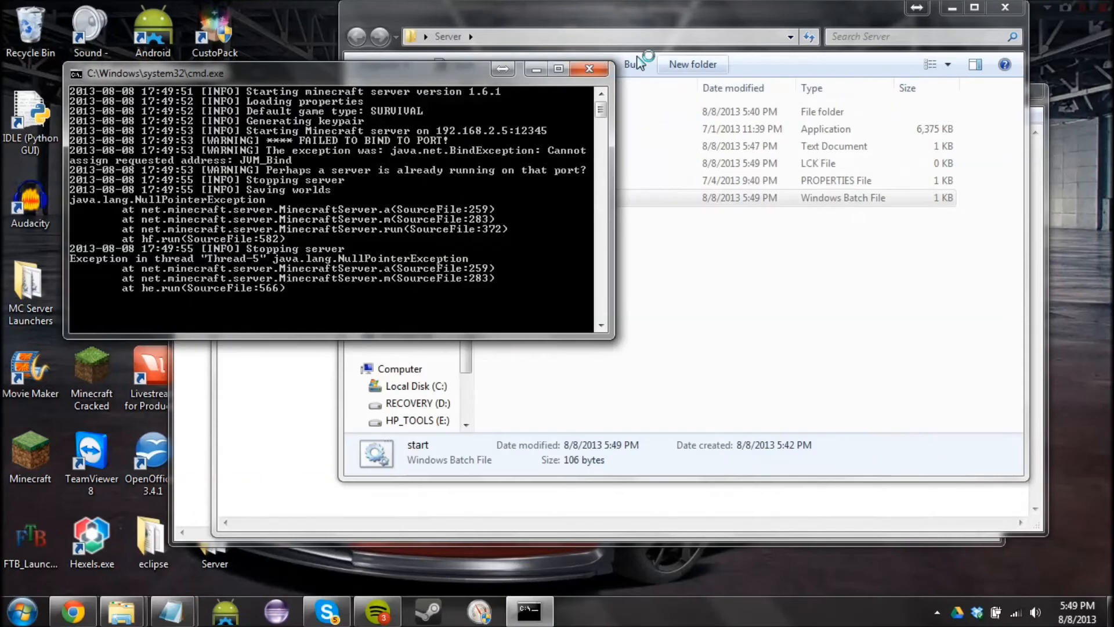
pyautogui.click(590, 68)
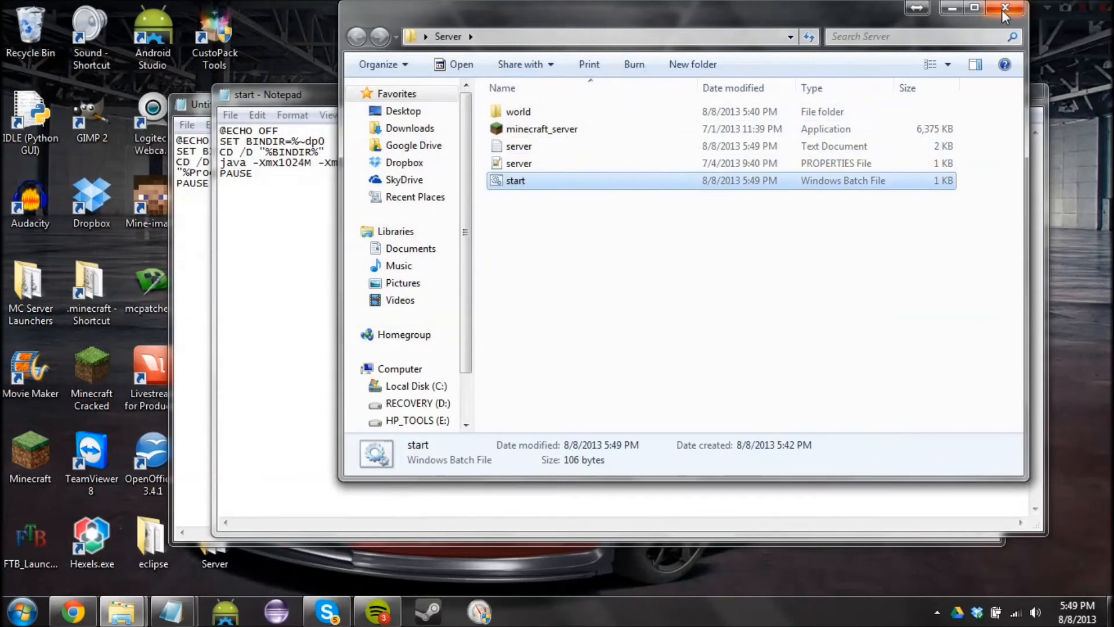
pyautogui.click(1005, 7)
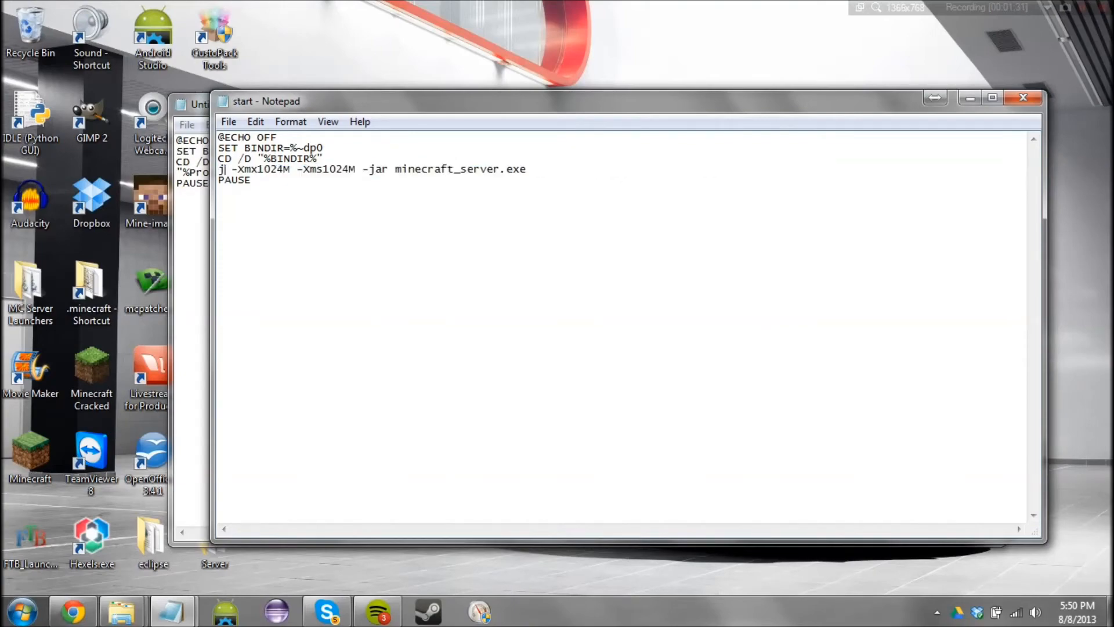
# Step: Replace java with "%ProgramFiles%\Java\jre7\bin\-java.exe" at the start of the launch line
pyautogui.write('ava')
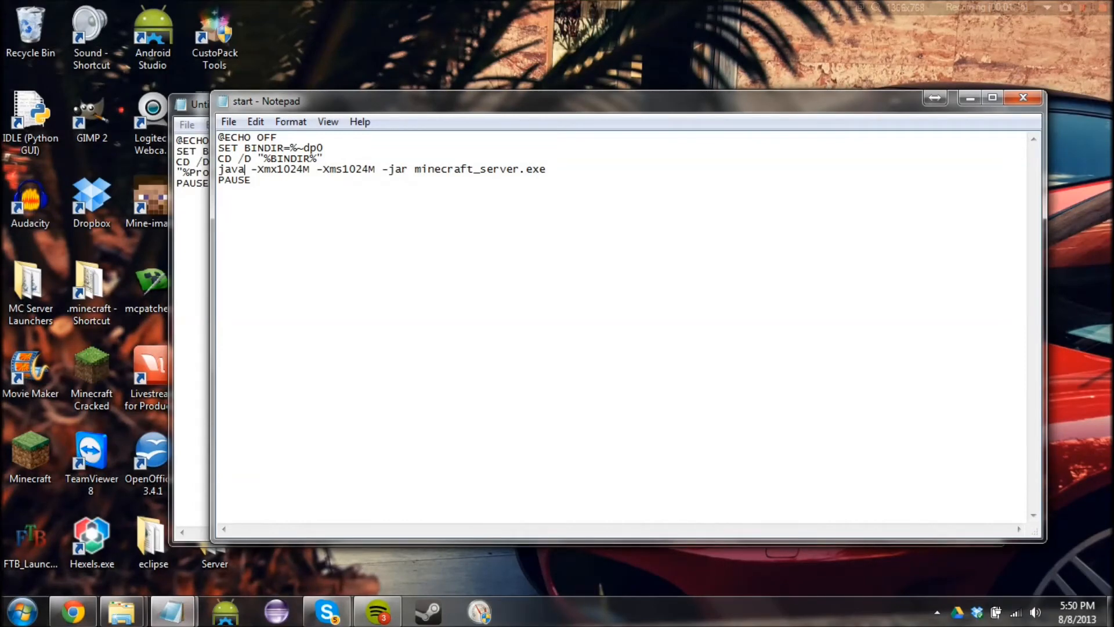
pyautogui.write('"%ProgramFiles%\\Java\\jre7\\bin\\-java.exe"')
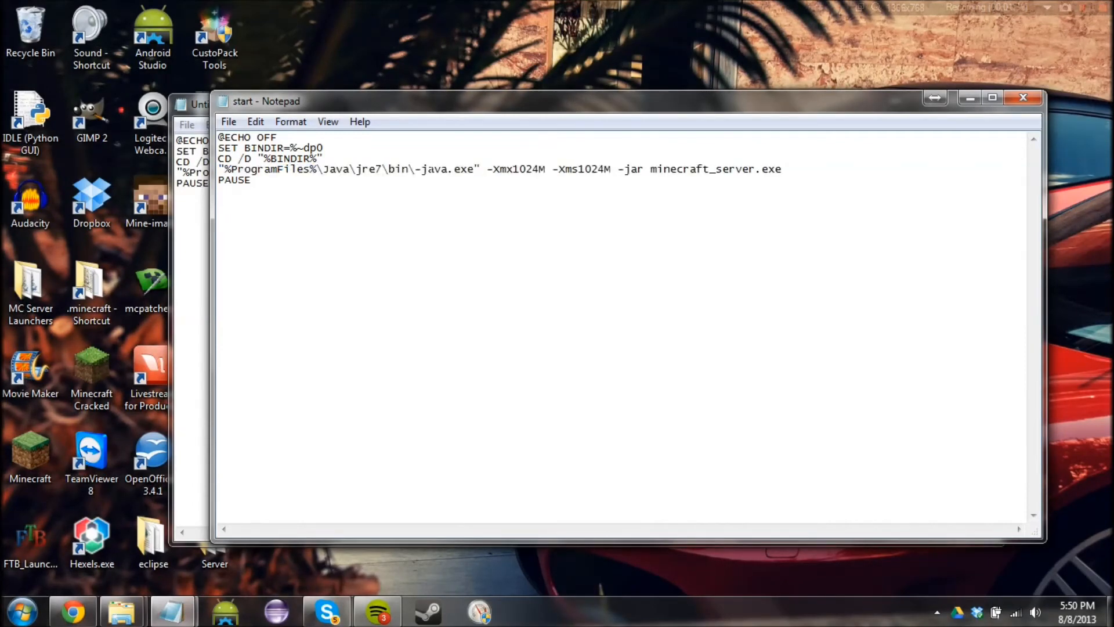
pyautogui.moveTo(212, 187)
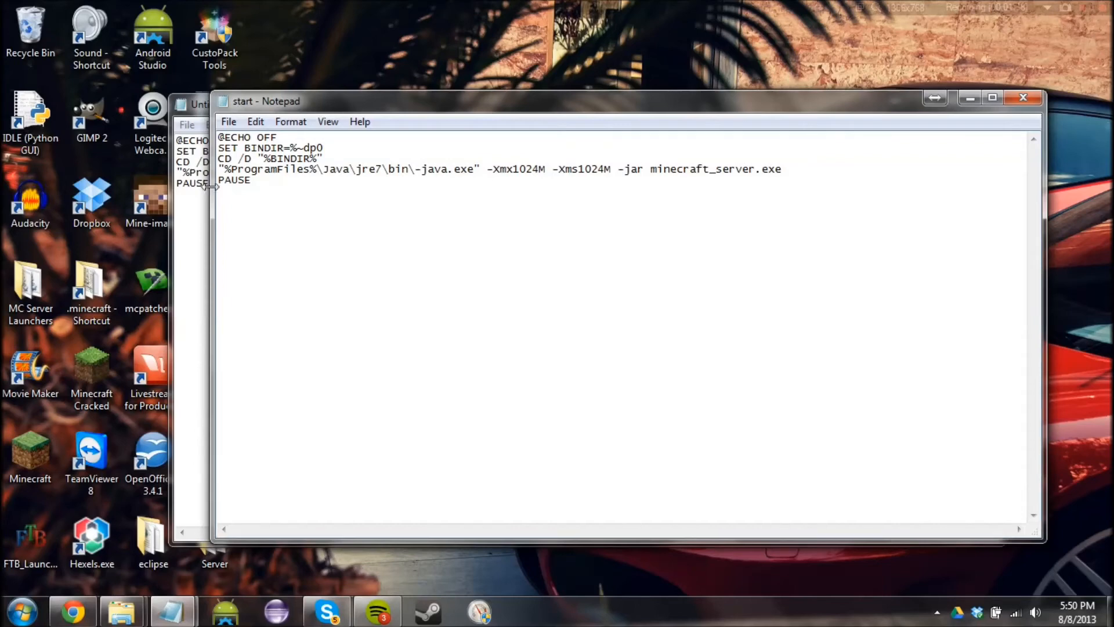